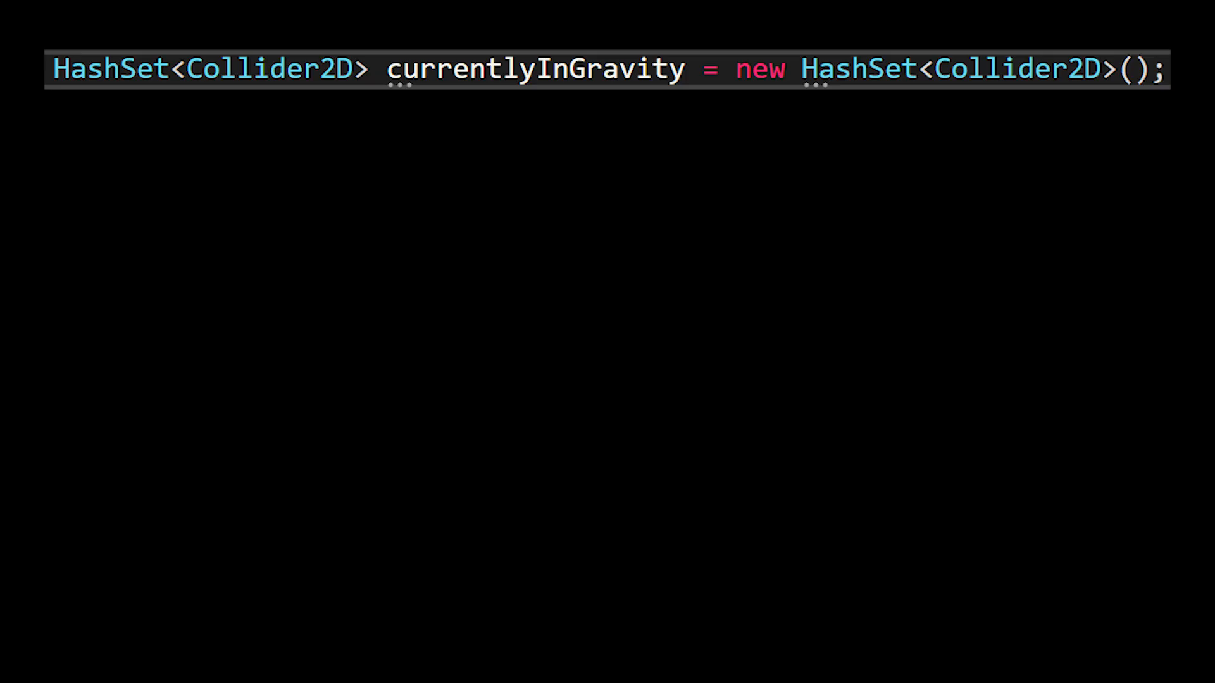
pyautogui.write('foreach (Collider2D collider in gravityObjects)')
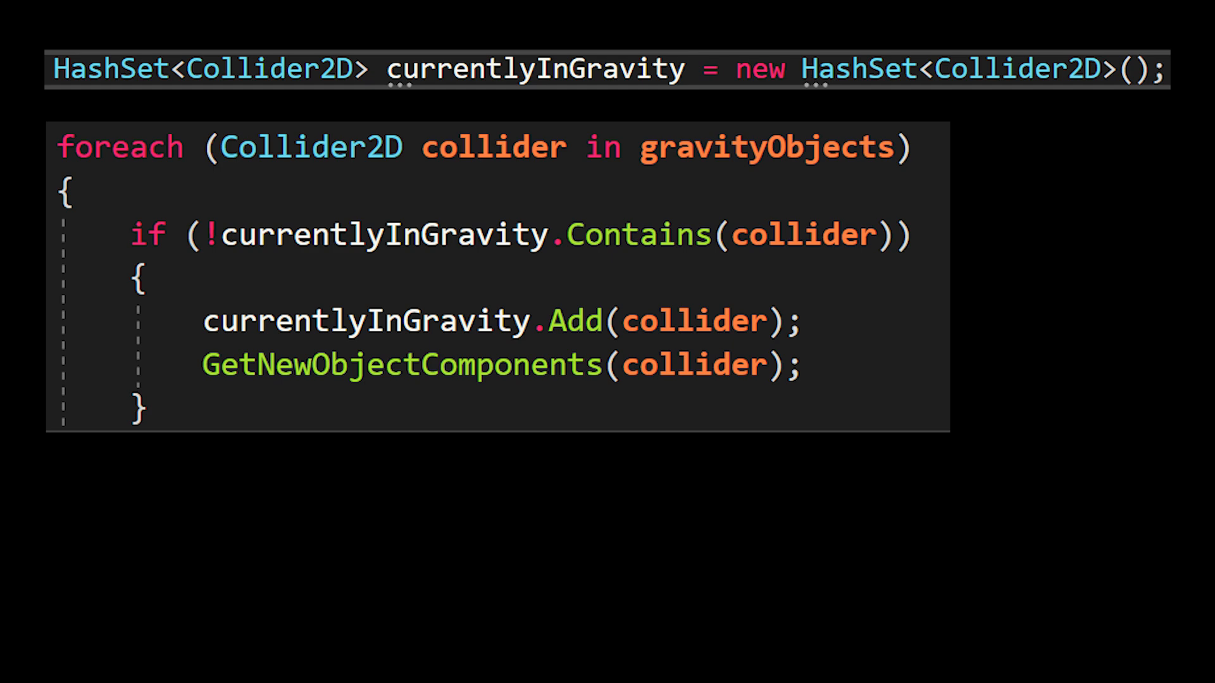